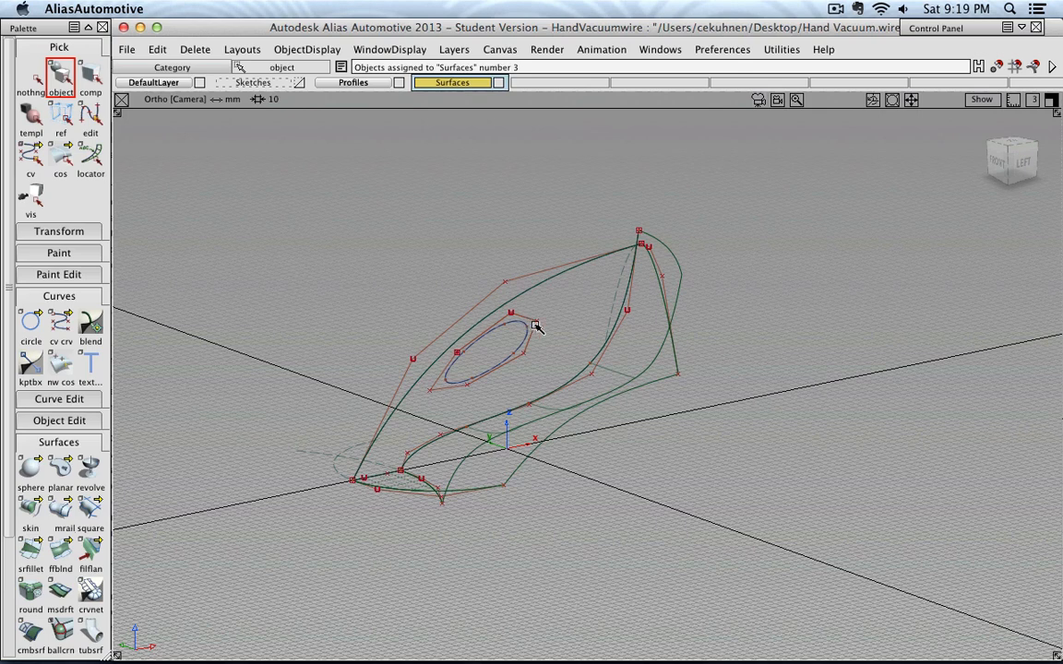
{"action": "mouse_move", "coordinate": [523, 324]}
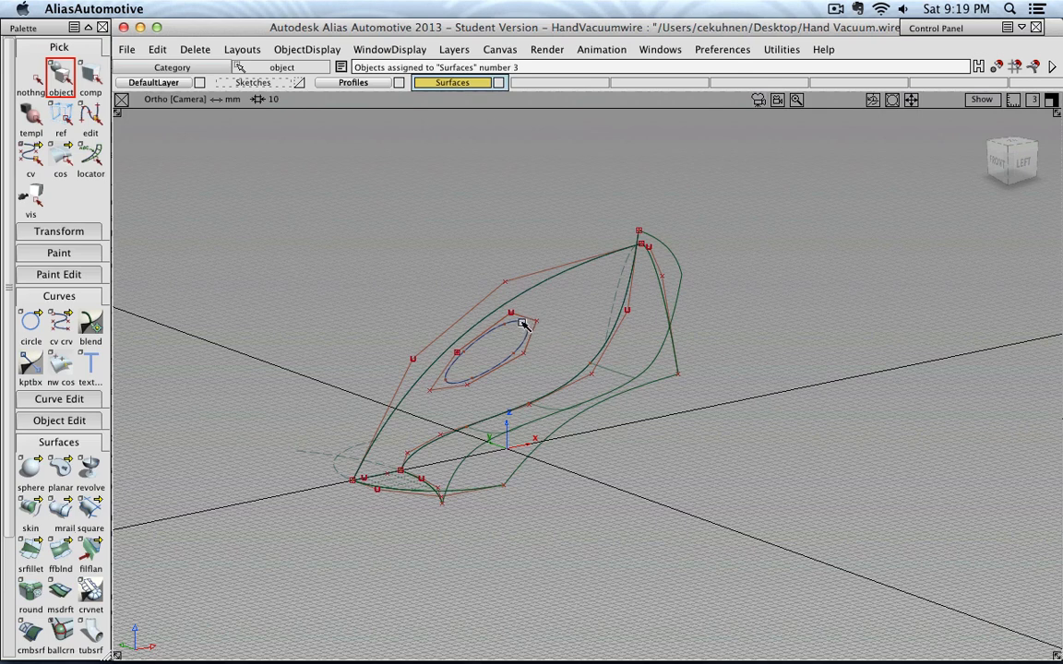
{"action": "mouse_move", "coordinate": [31, 155]}
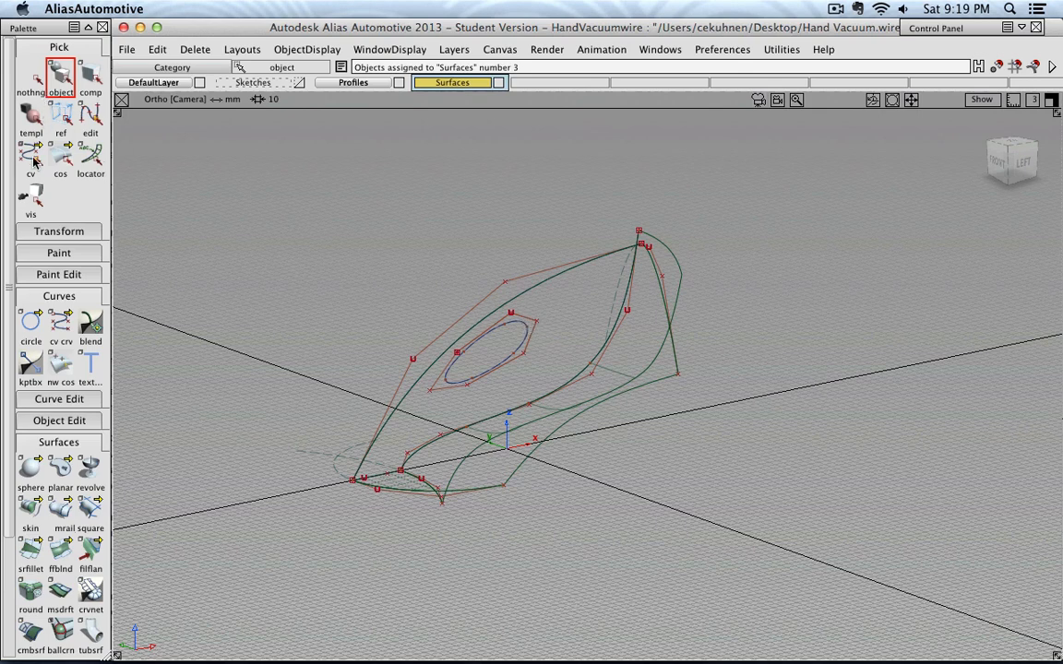
{"action": "mouse_move", "coordinate": [523, 329]}
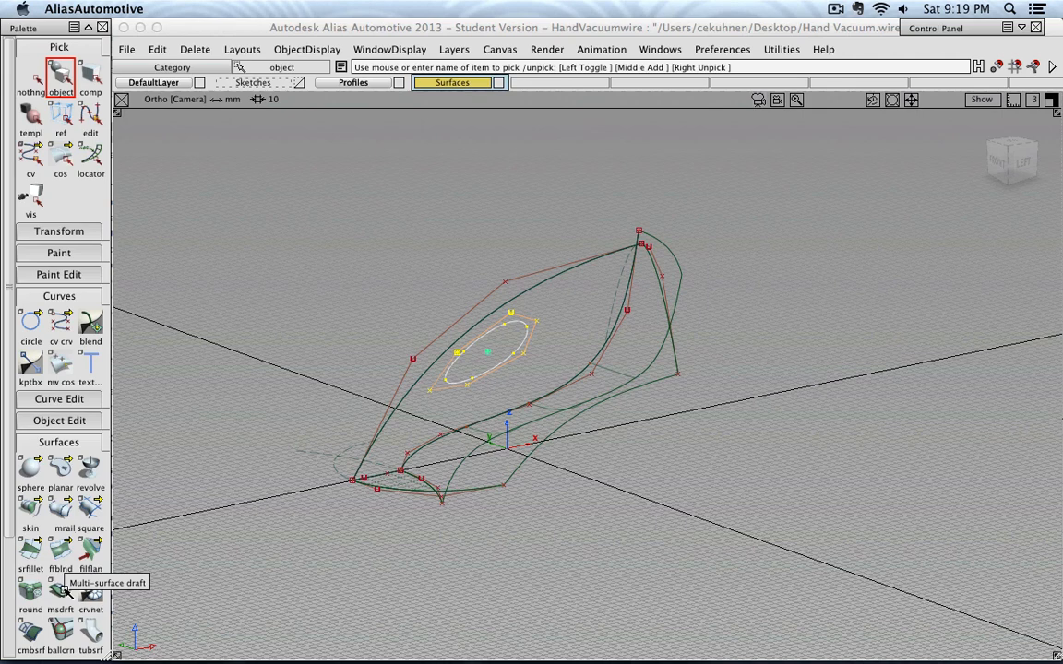
{"action": "mouse_move", "coordinate": [60, 606]}
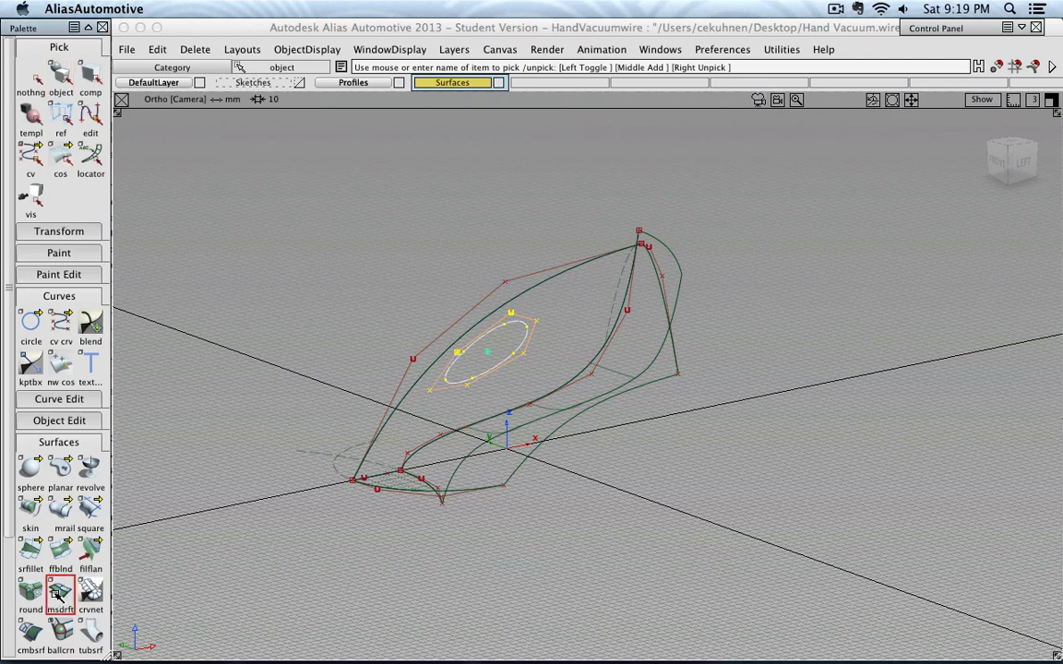
Step: Open Multi-surface Draft Control; set Draft Vector Y, Auto Update, continuity checks, type Draft
{"action": "left_click", "coordinate": [59, 595]}
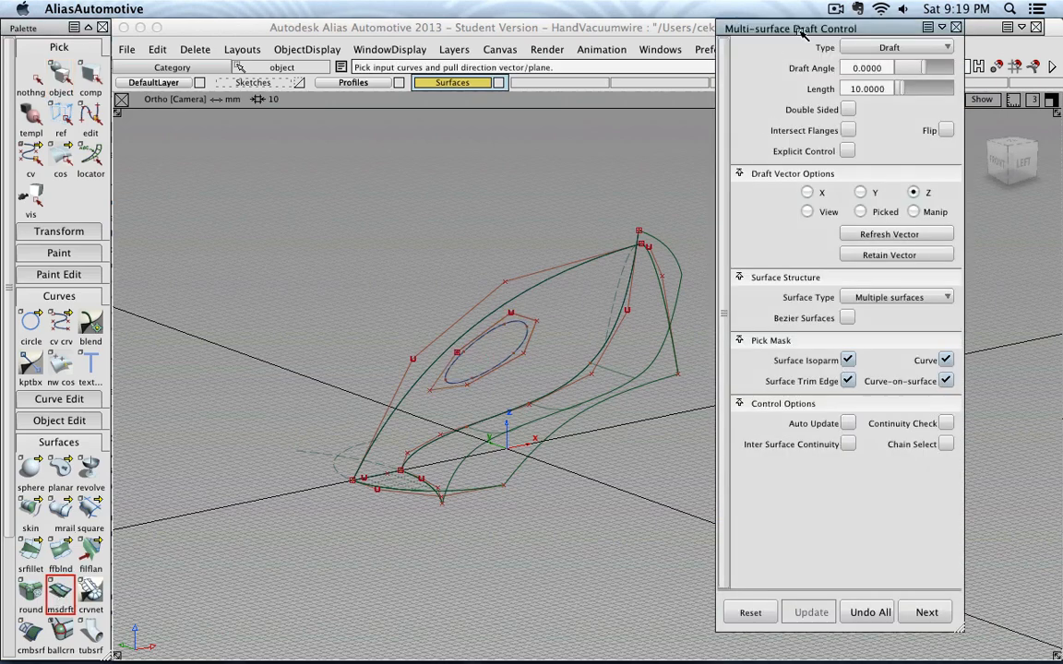
{"action": "left_click_drag", "start_coordinate": [790, 29], "coordinate": [197, 57]}
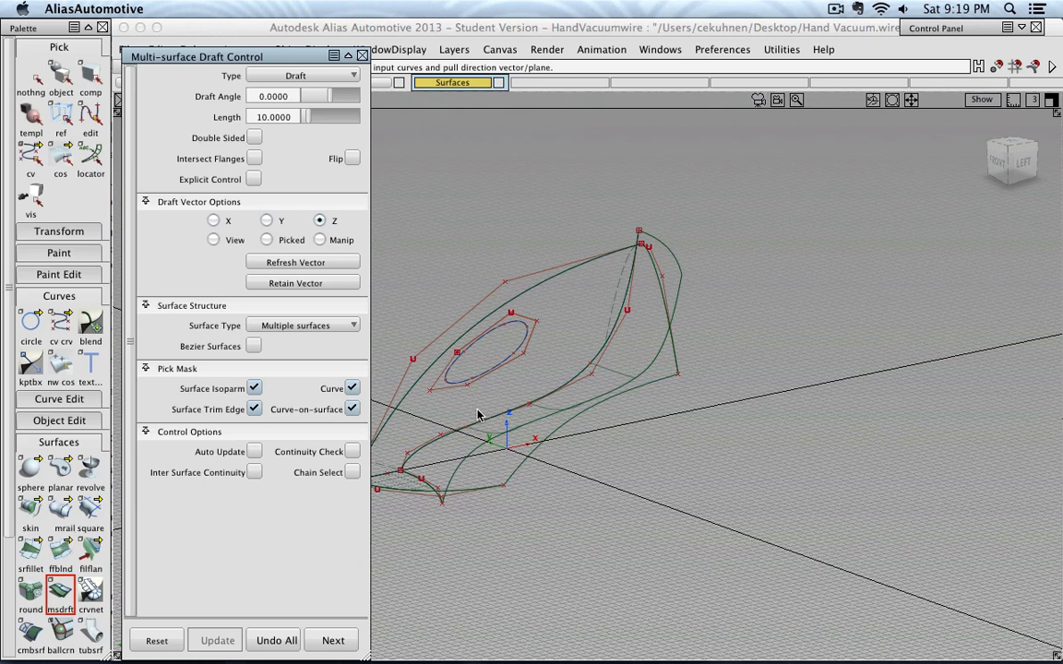
{"action": "left_click", "coordinate": [266, 221]}
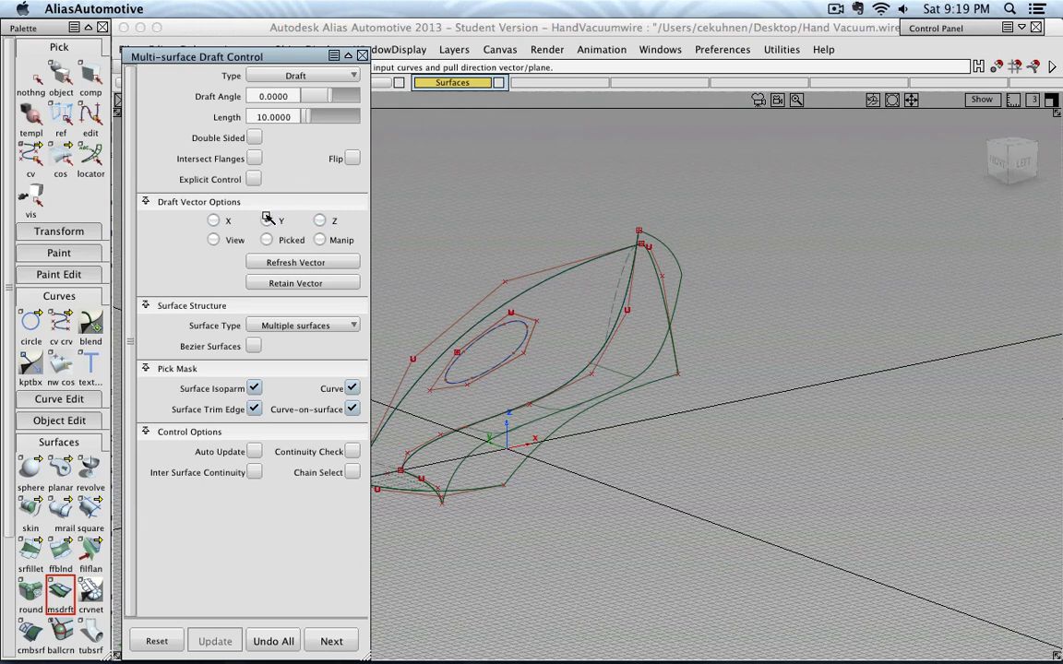
{"action": "left_click", "coordinate": [267, 220]}
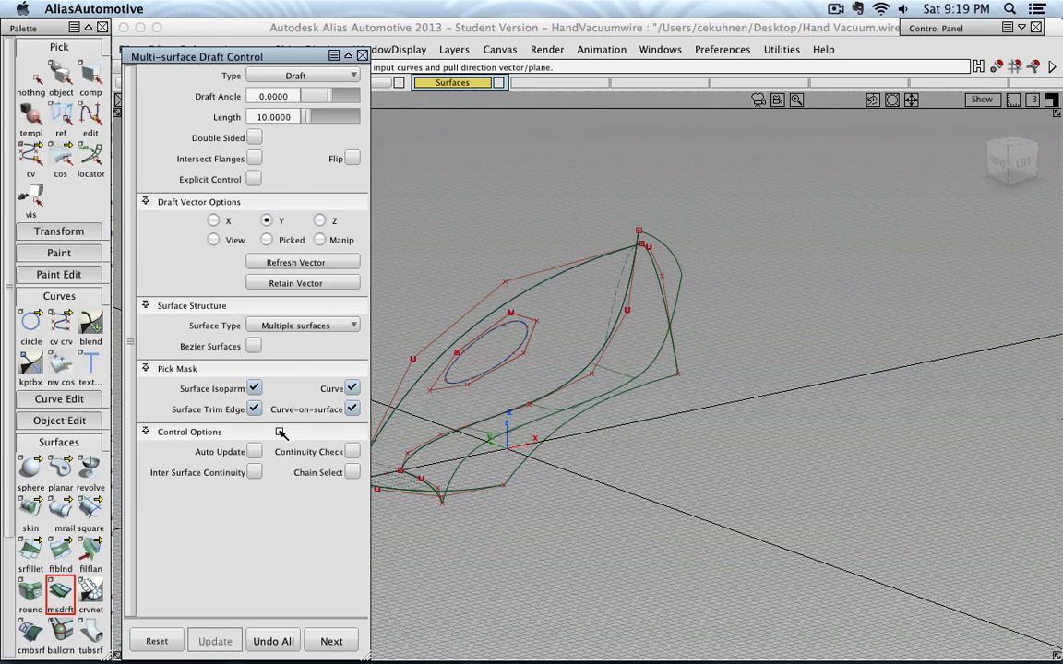
{"action": "left_click", "coordinate": [351, 451]}
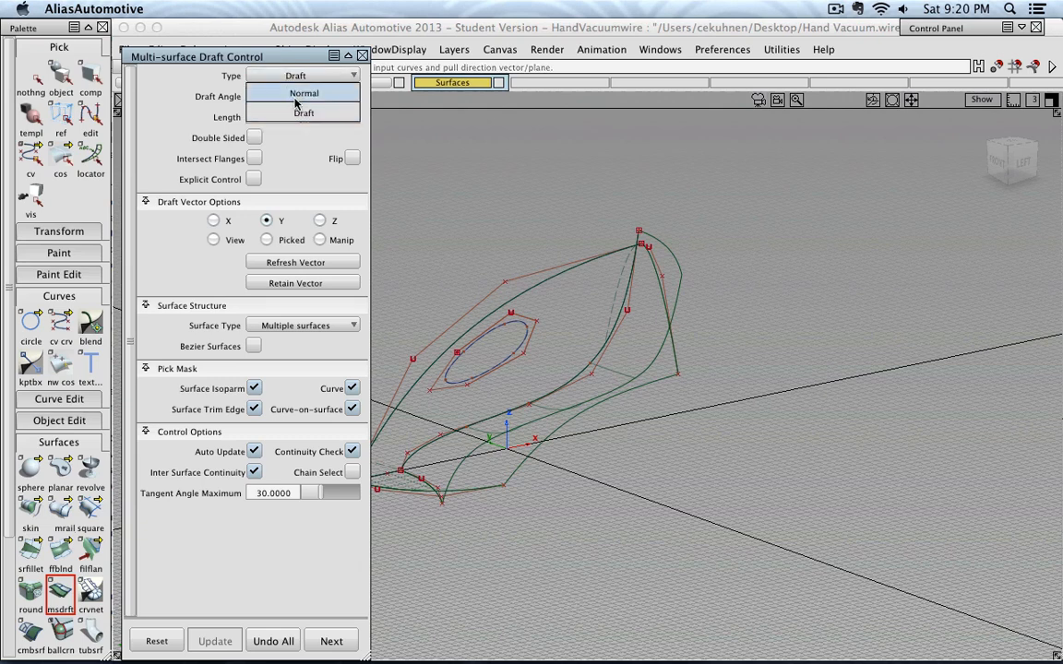
{"action": "left_click", "coordinate": [303, 113]}
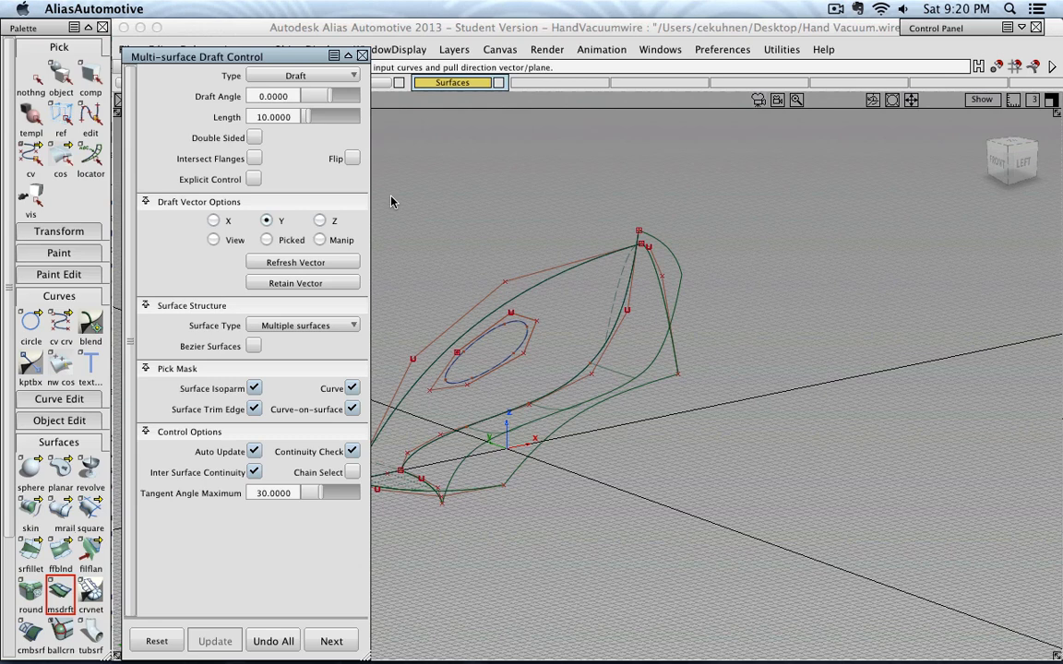
{"action": "mouse_move", "coordinate": [526, 329]}
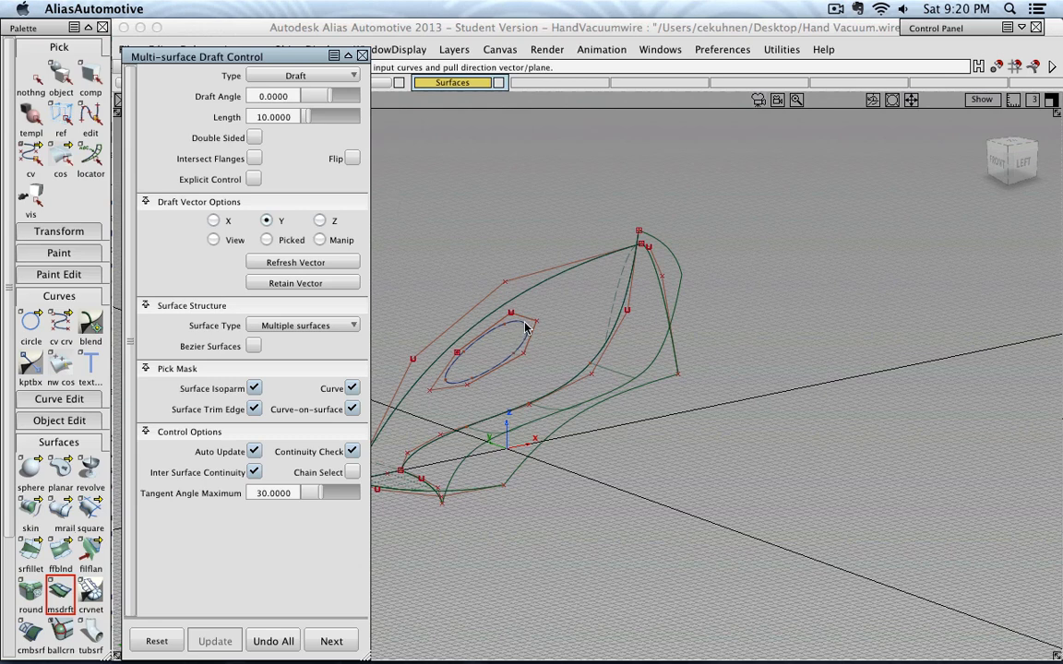
Step: Pick the oval handle curve as input and switch Draft Vector to Manip
{"action": "left_click", "coordinate": [516, 332]}
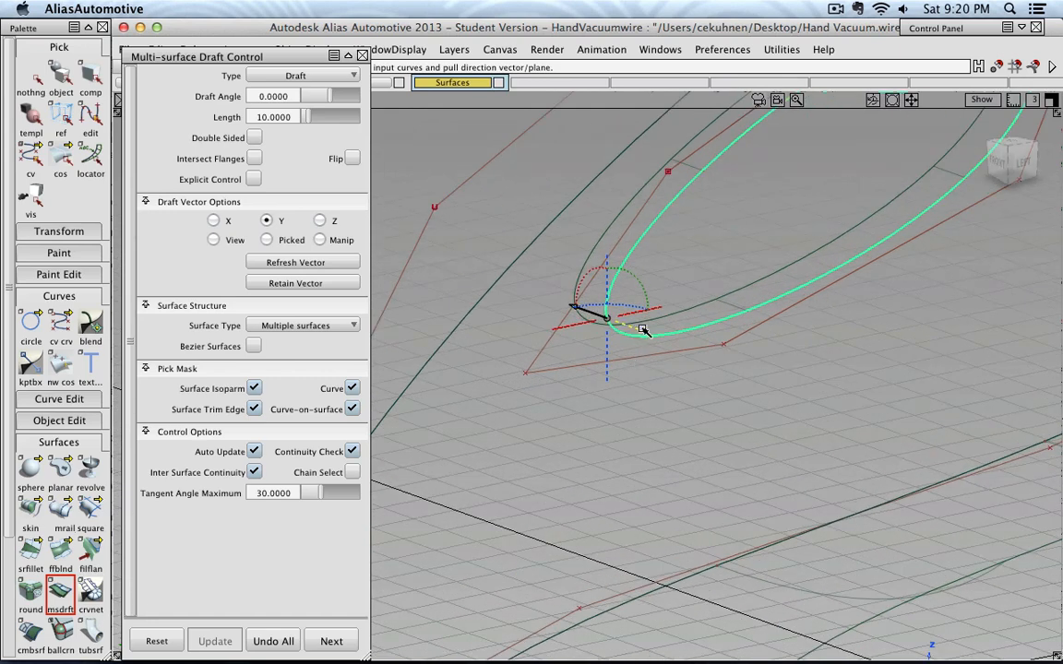
{"action": "mouse_move", "coordinate": [626, 358]}
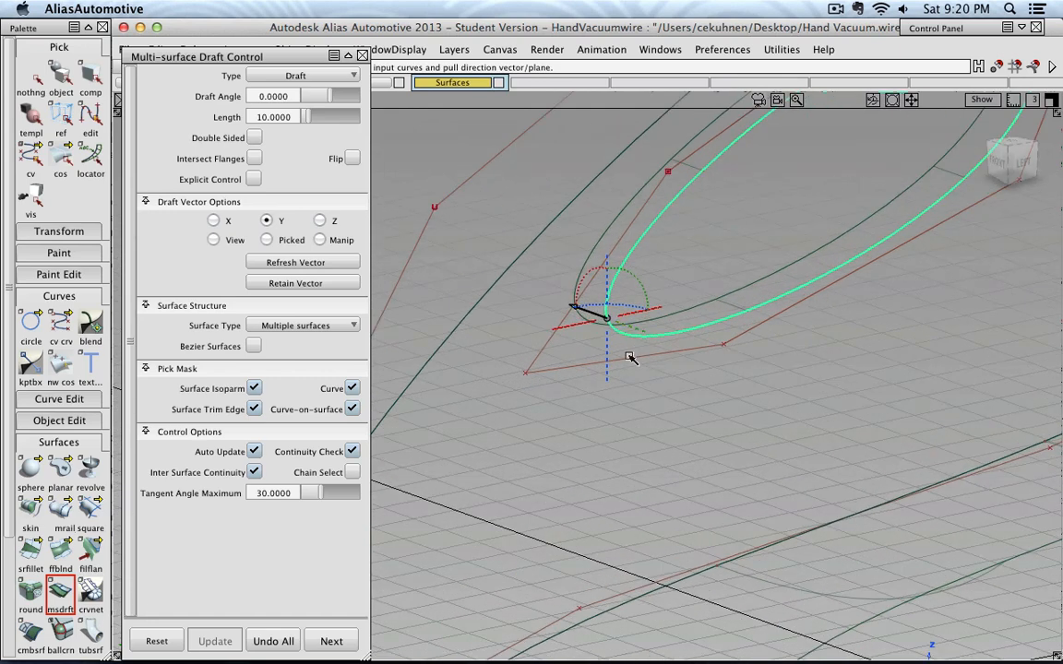
{"action": "left_click", "coordinate": [639, 333]}
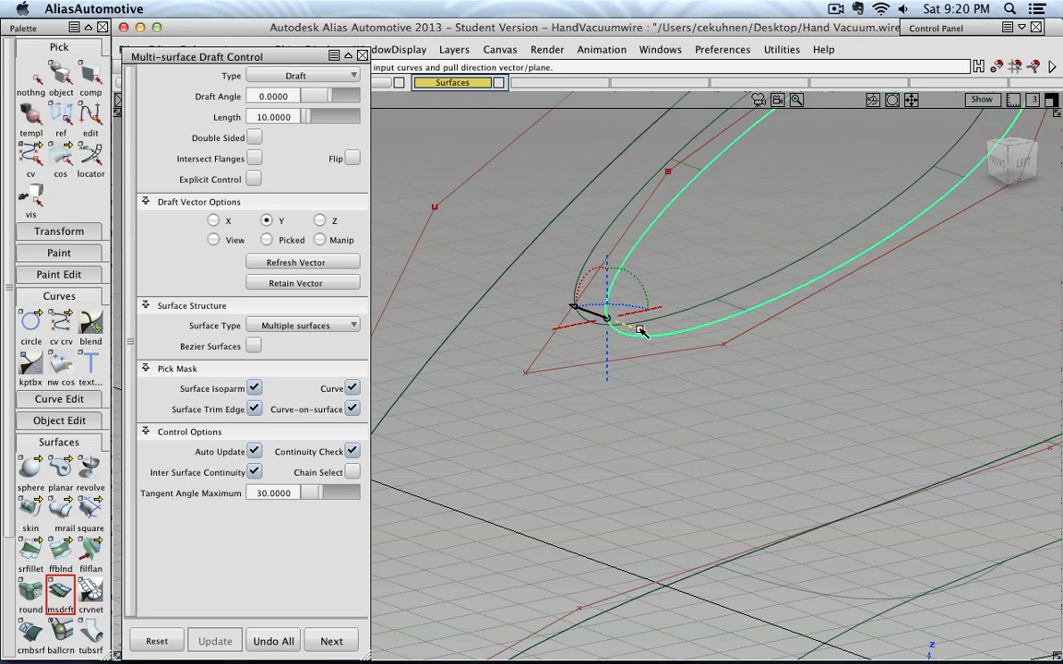
{"action": "left_click", "coordinate": [320, 240]}
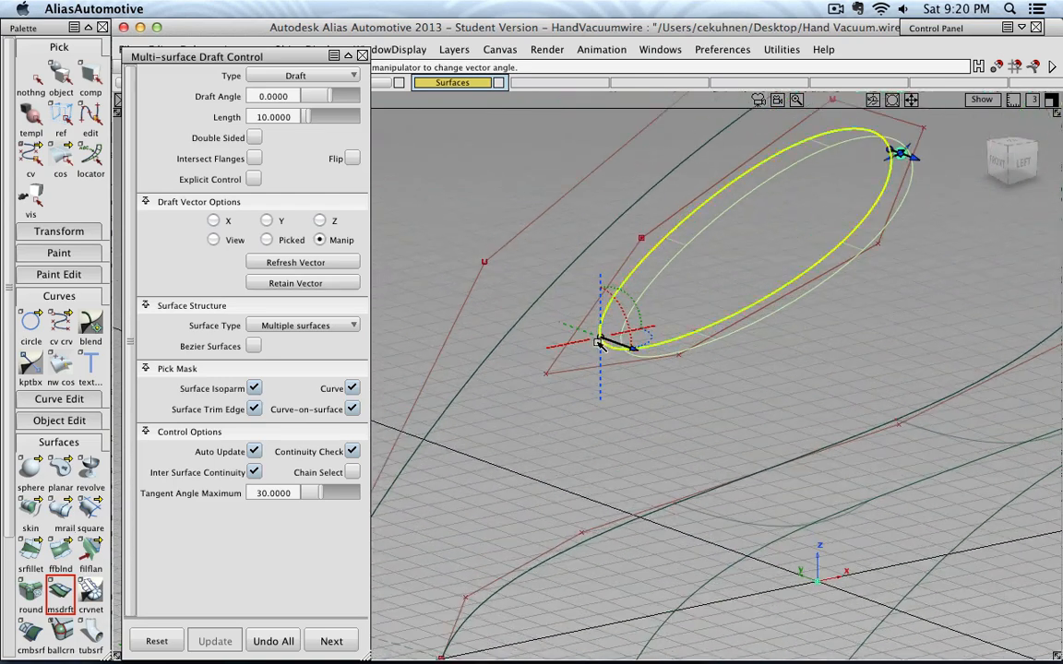
Step: Re-pick the oval curve, aim the draft vector, and stretch the surface to about 69 long
{"action": "left_click", "coordinate": [267, 220]}
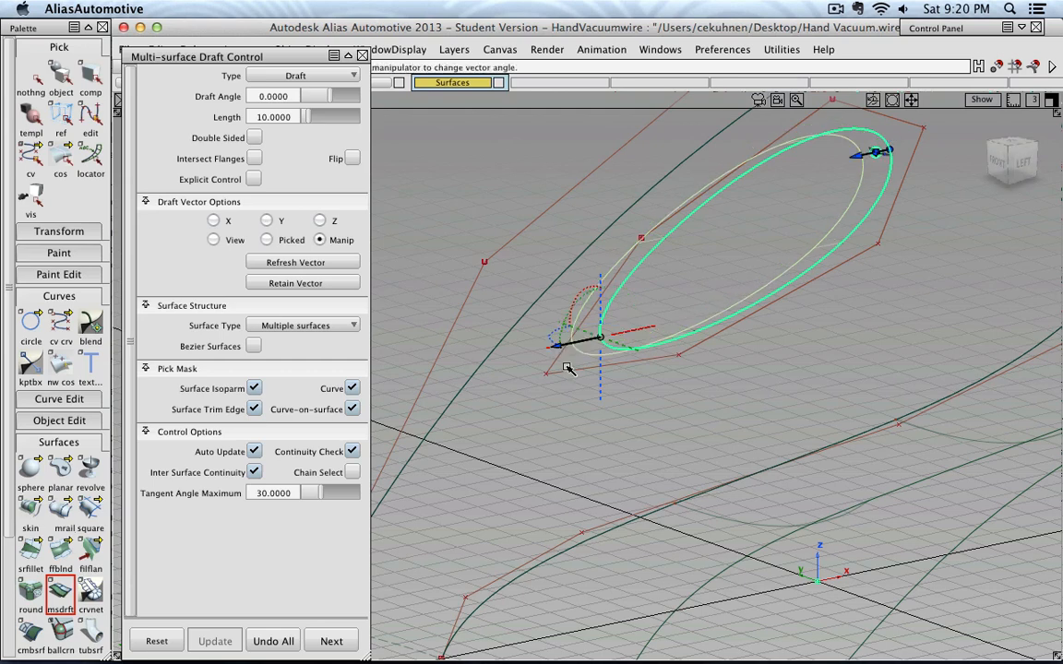
{"action": "mouse_move", "coordinate": [478, 363]}
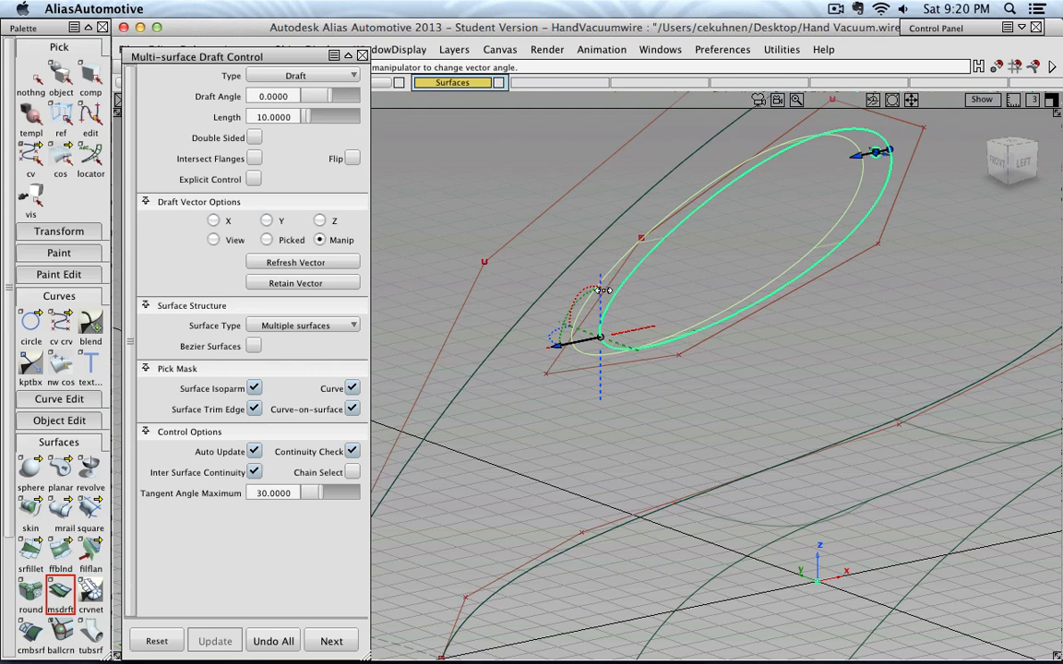
{"action": "left_click", "coordinate": [320, 221]}
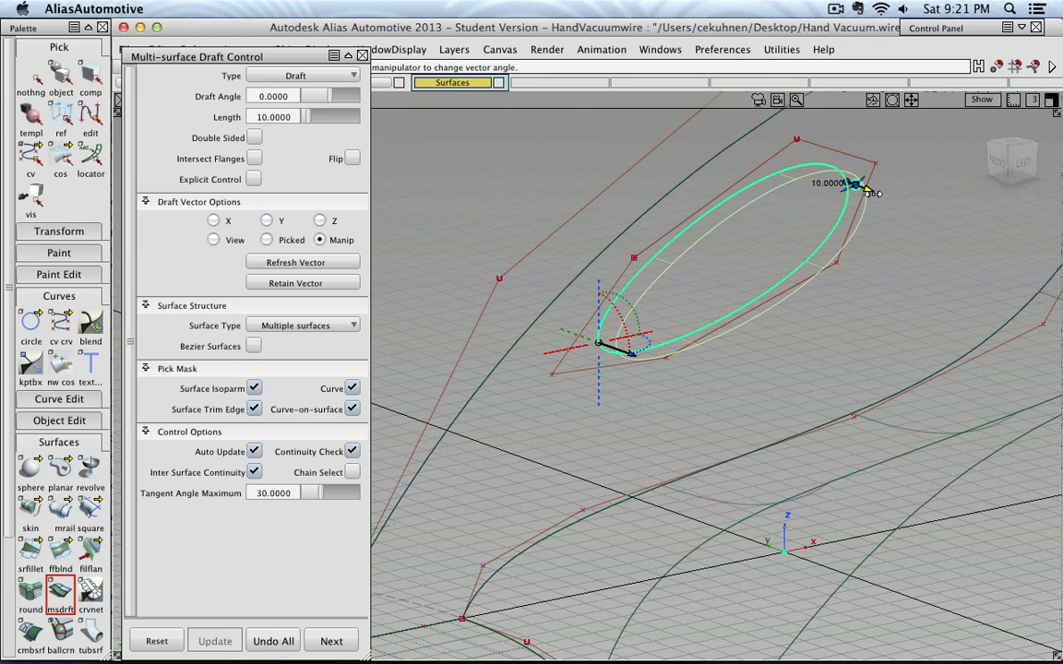
{"action": "left_click_drag", "start_coordinate": [867, 192], "coordinate": [957, 246]}
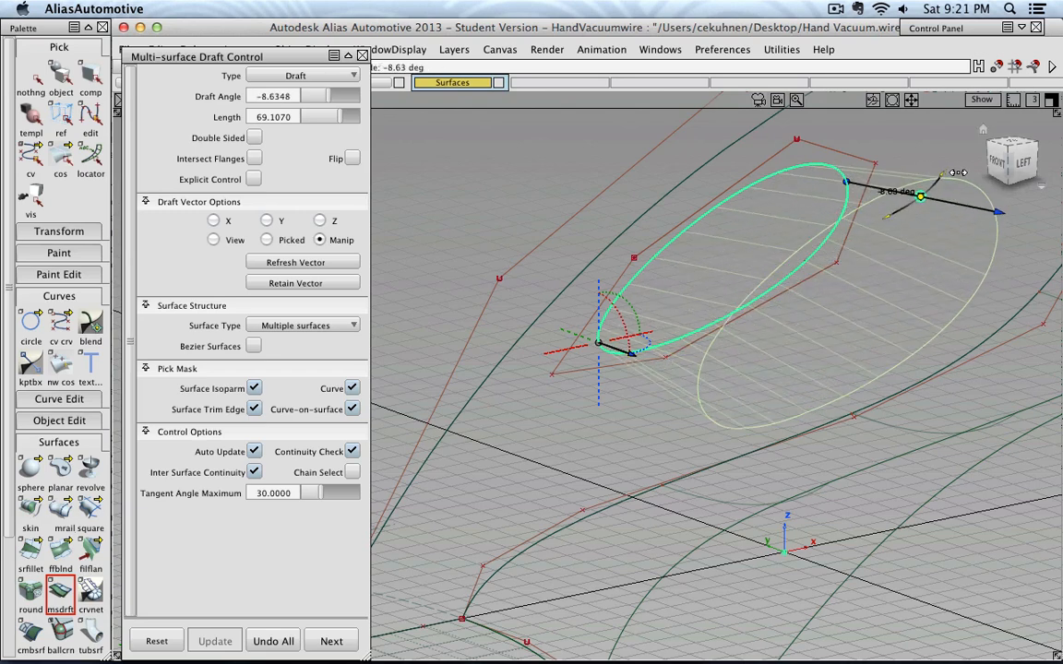
Step: Drag the angle handle to reduce the draft taper to about -1 degree
{"action": "left_click_drag", "start_coordinate": [919, 195], "coordinate": [906, 207]}
{"action": "type", "text": "0"}
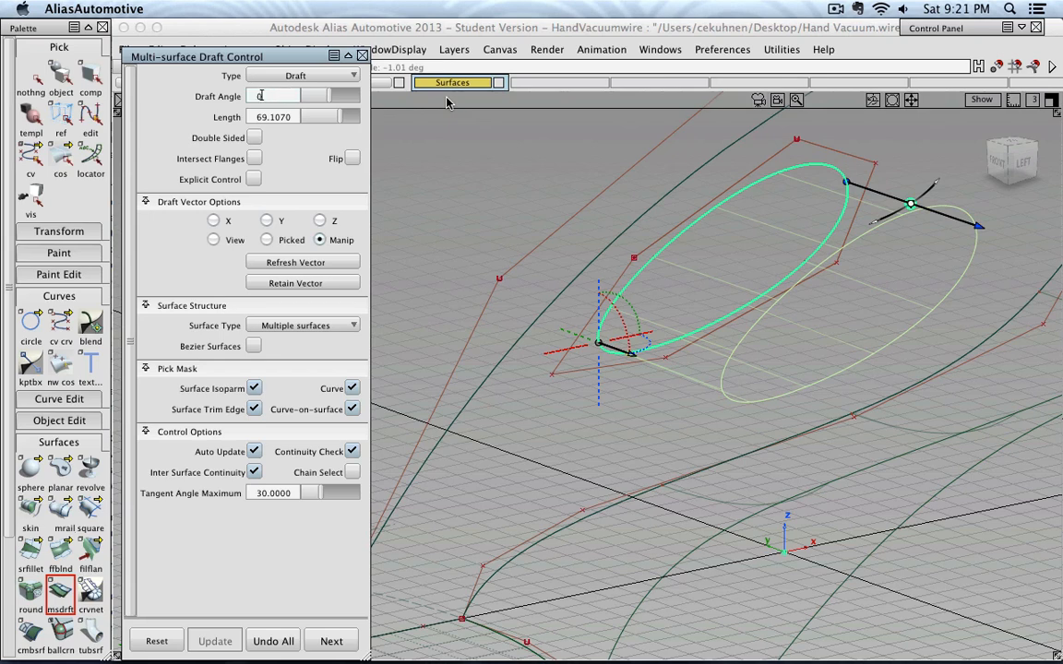
{"action": "mouse_move", "coordinate": [327, 478]}
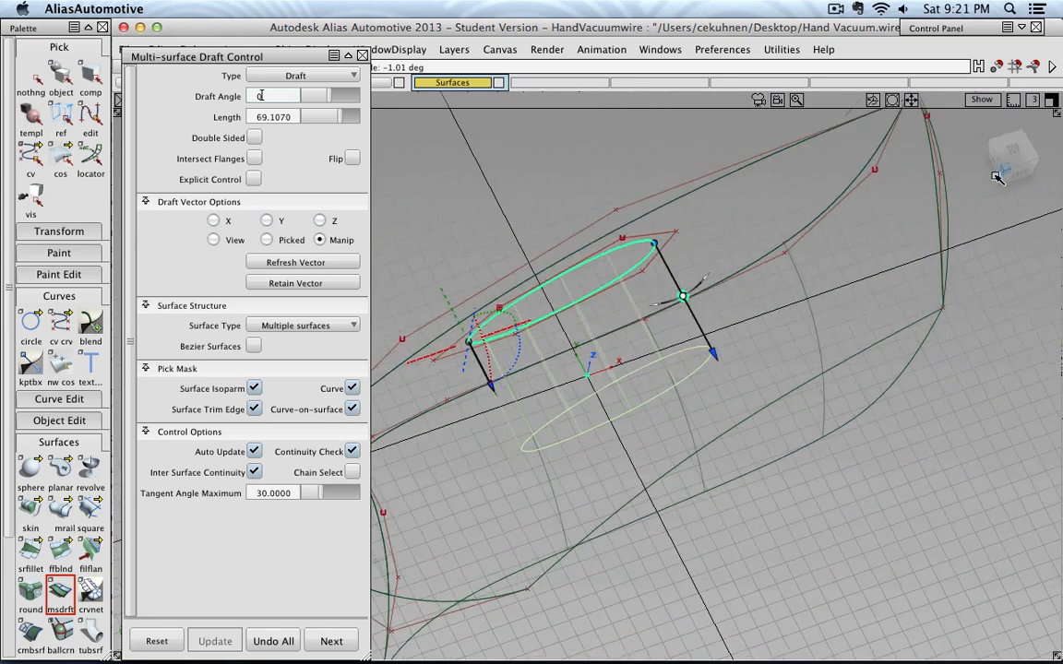
Step: Set the draft to length 88.2394 at -1.0132 degrees and view it shaded
{"action": "right_click", "coordinate": [724, 274]}
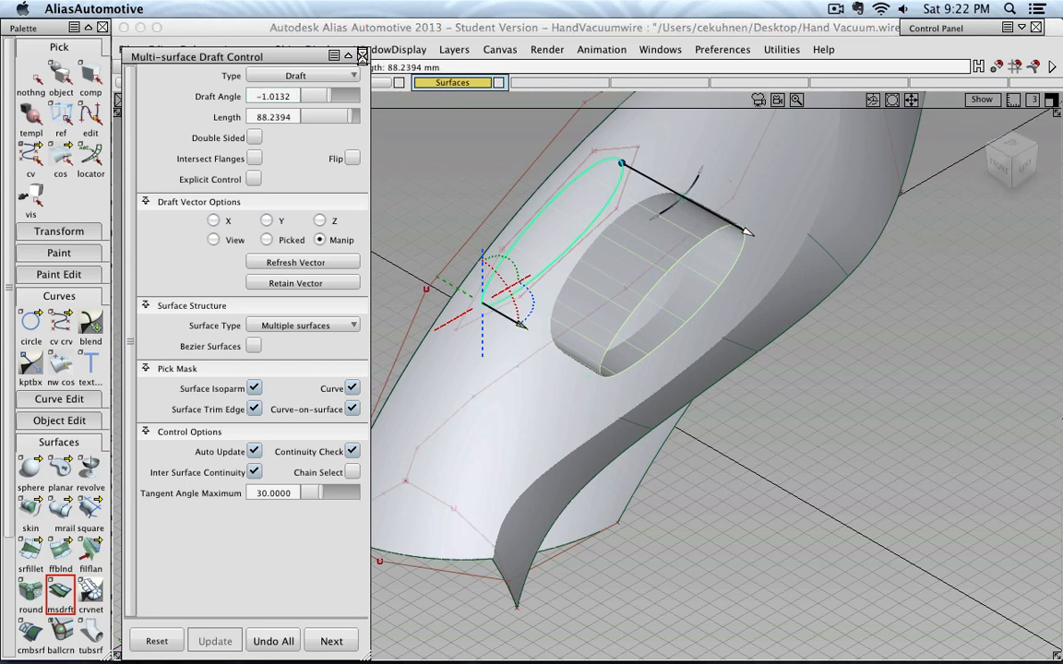
Step: Close the Multi-surface Draft Control and orbit around the handle surface cutting the body
{"action": "left_click", "coordinate": [360, 56]}
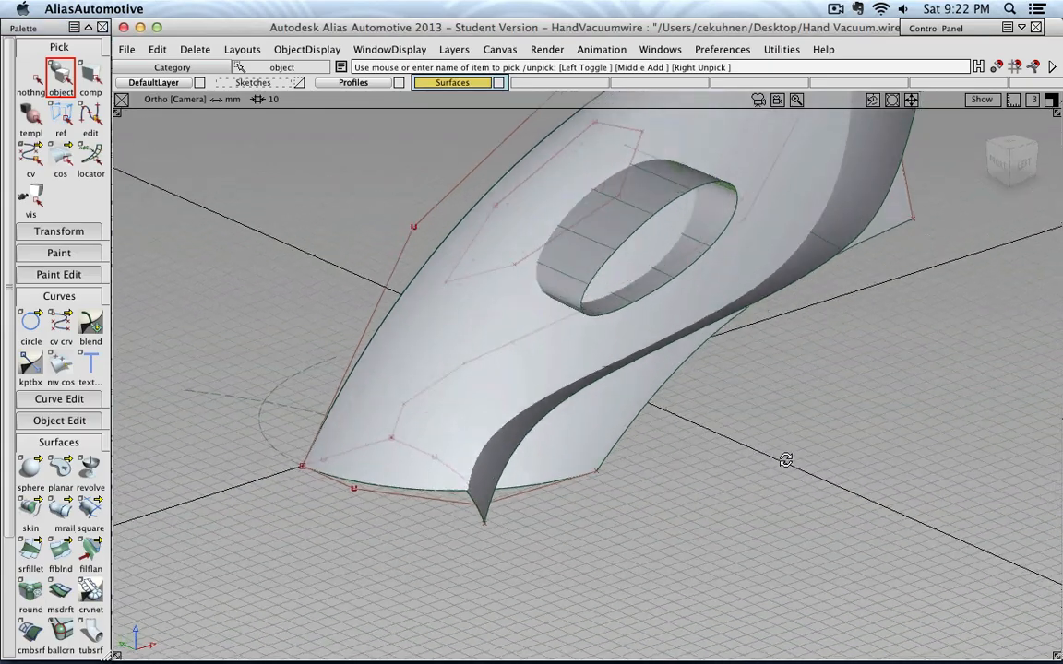
{"action": "left_click_drag", "start_coordinate": [784, 459], "coordinate": [998, 376]}
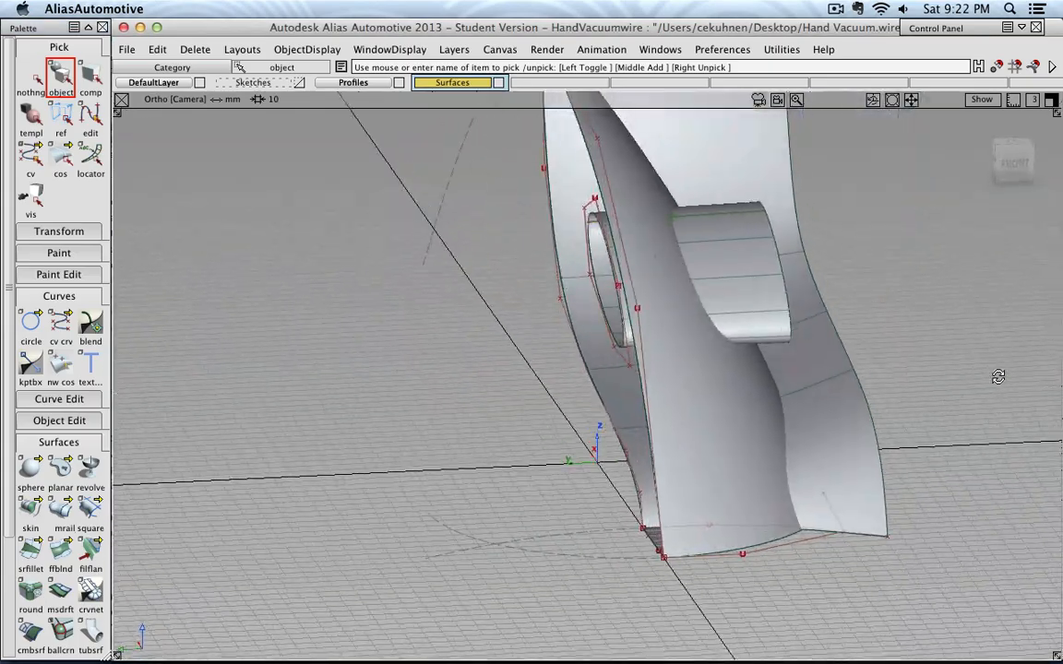
{"action": "left_click_drag", "start_coordinate": [997, 376], "coordinate": [600, 360]}
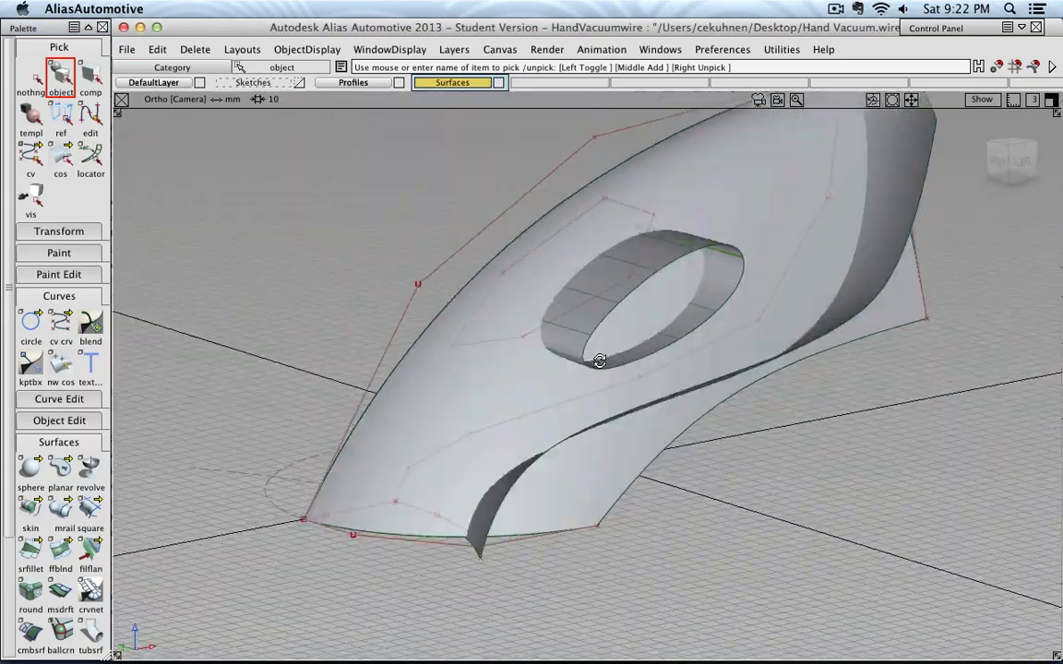